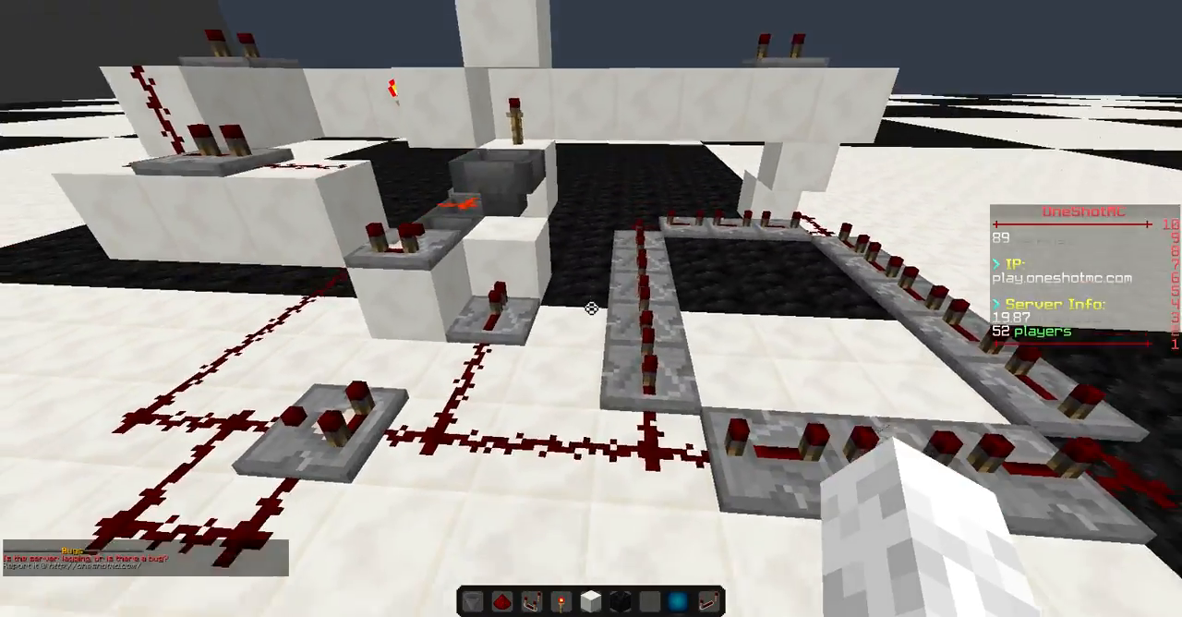
mouse_move(591, 308)
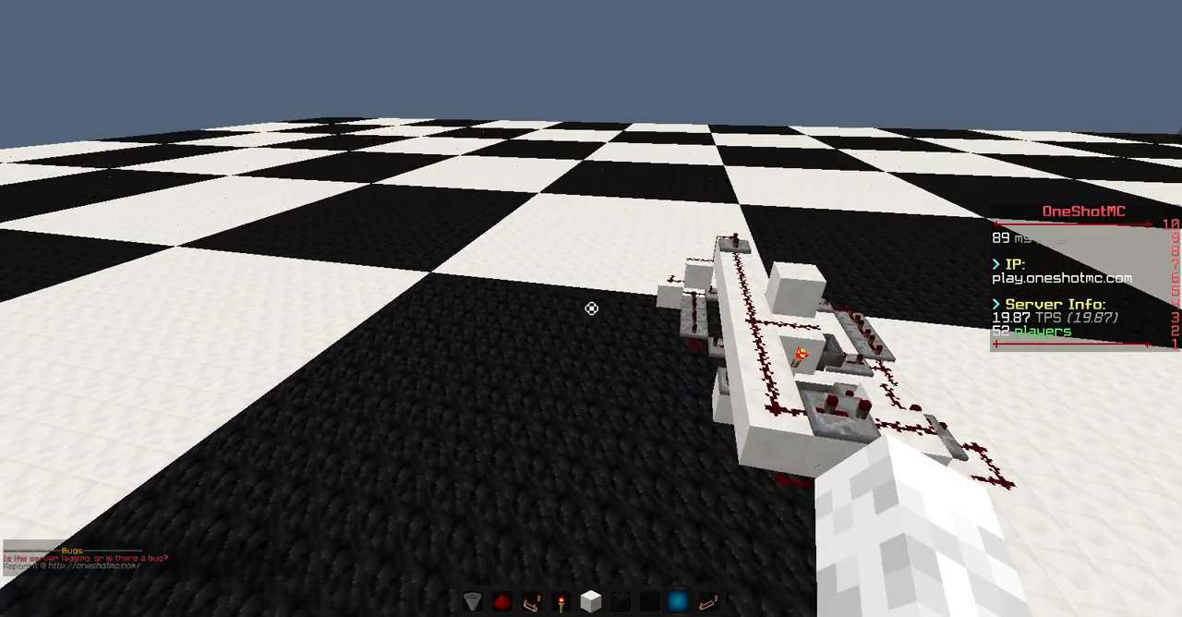
Clear the hotbar down to a single quartz block, leaving the redstone machine untouched.
key(e)
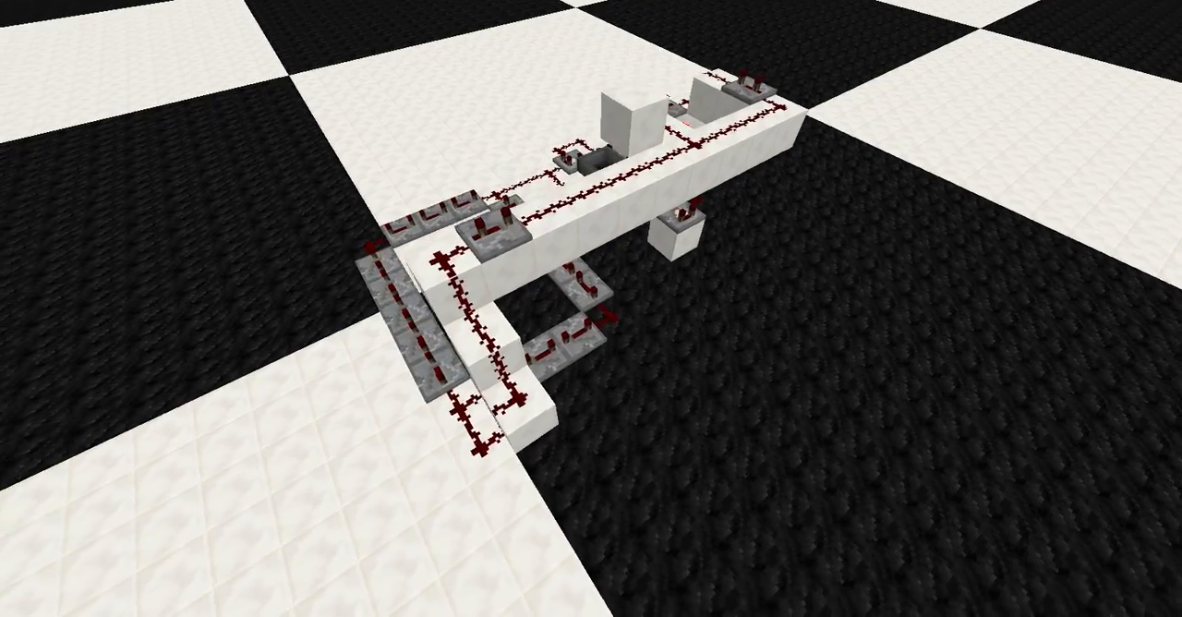
mouse_move(591, 308)
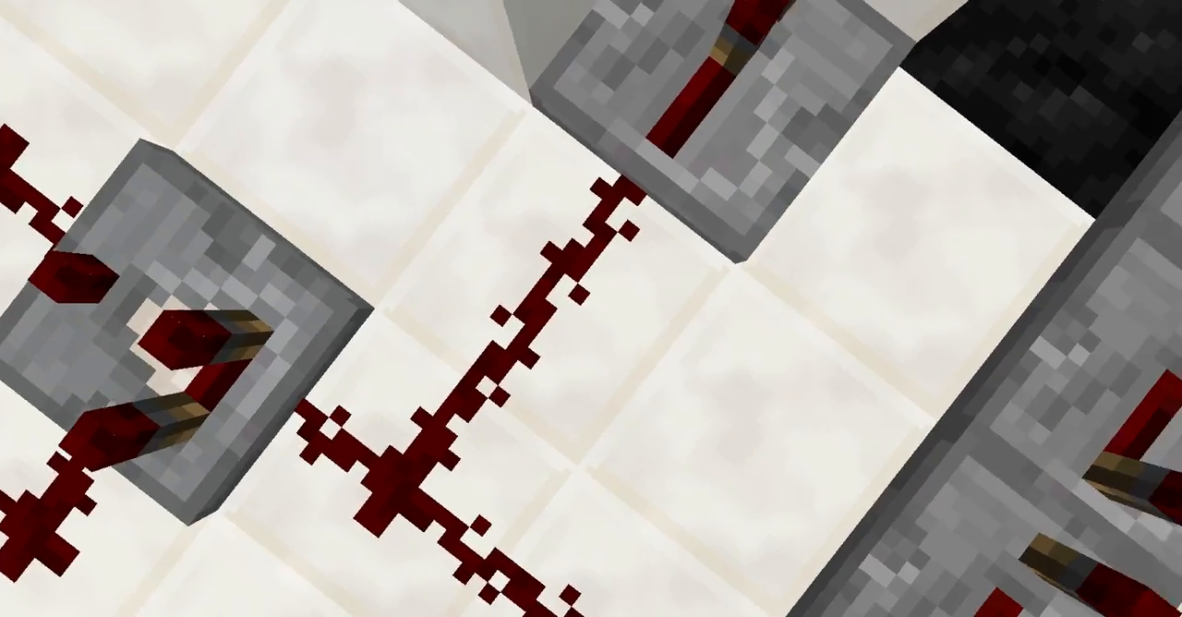
mouse_move(591, 309)
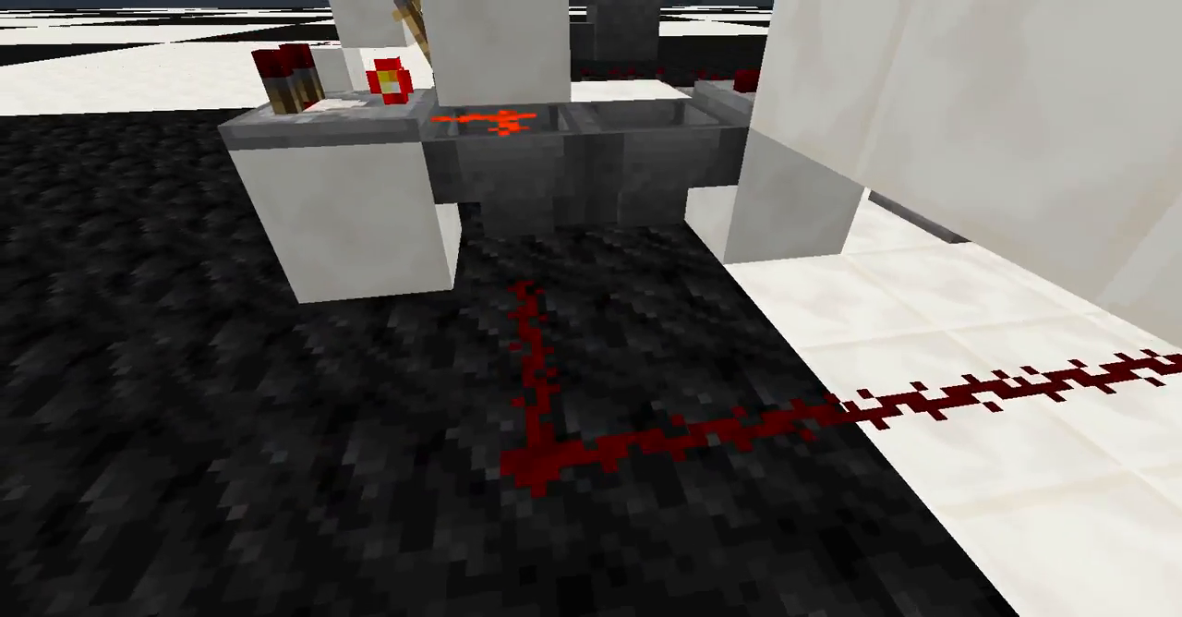
mouse_move(591, 308)
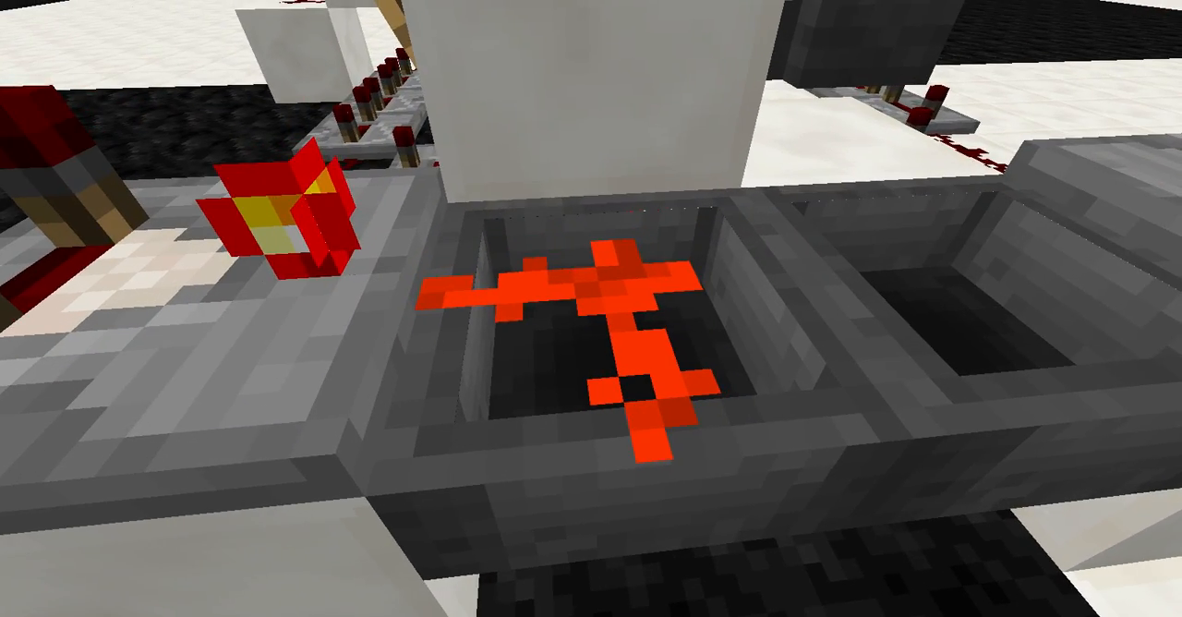
mouse_move(591, 309)
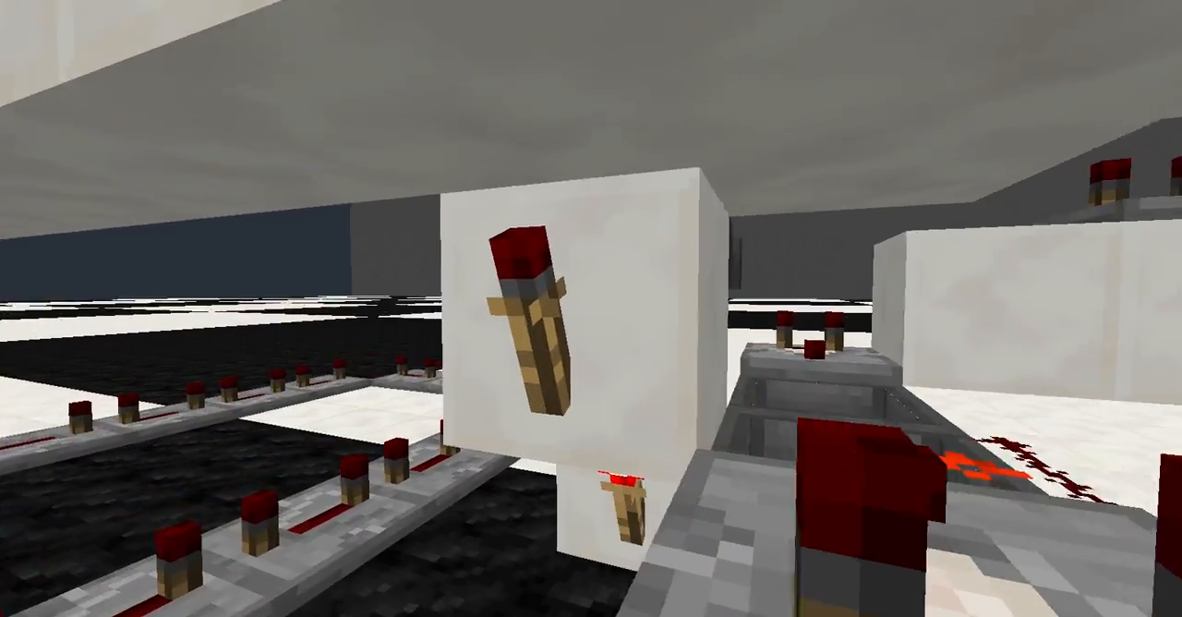
mouse_move(591, 309)
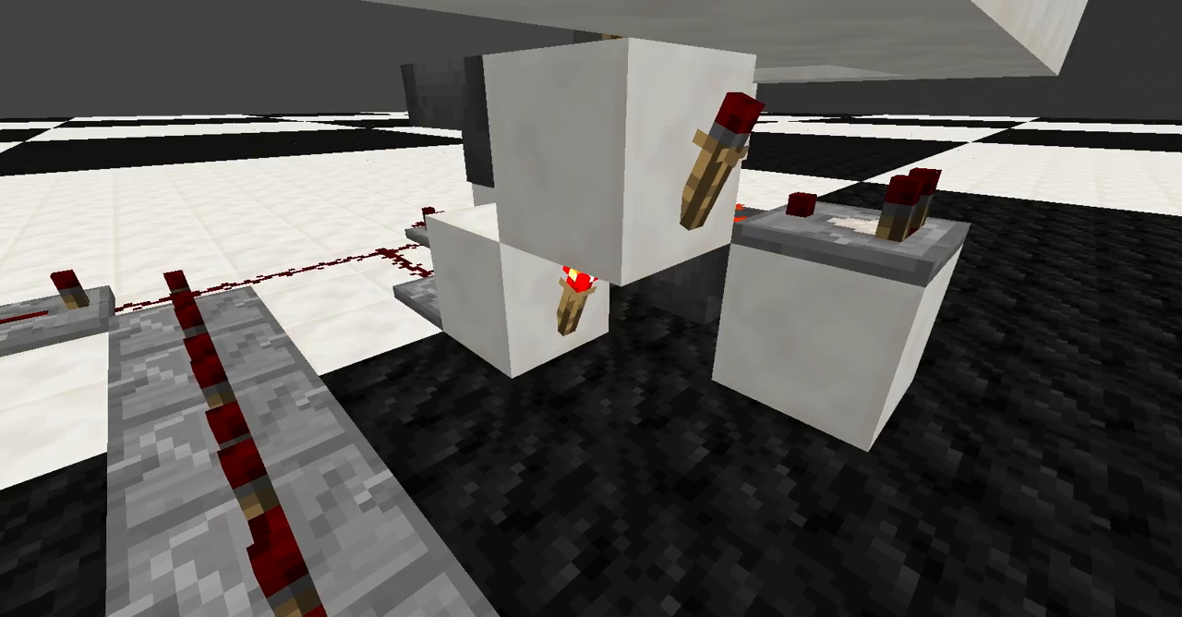
mouse_move(591, 309)
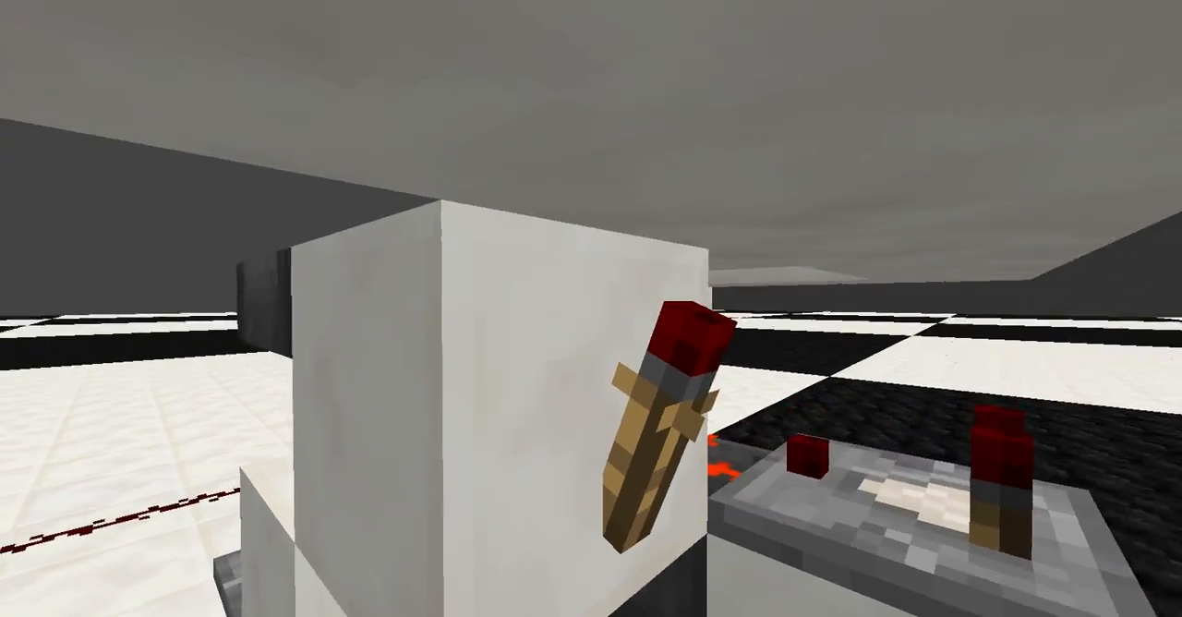
mouse_move(591, 308)
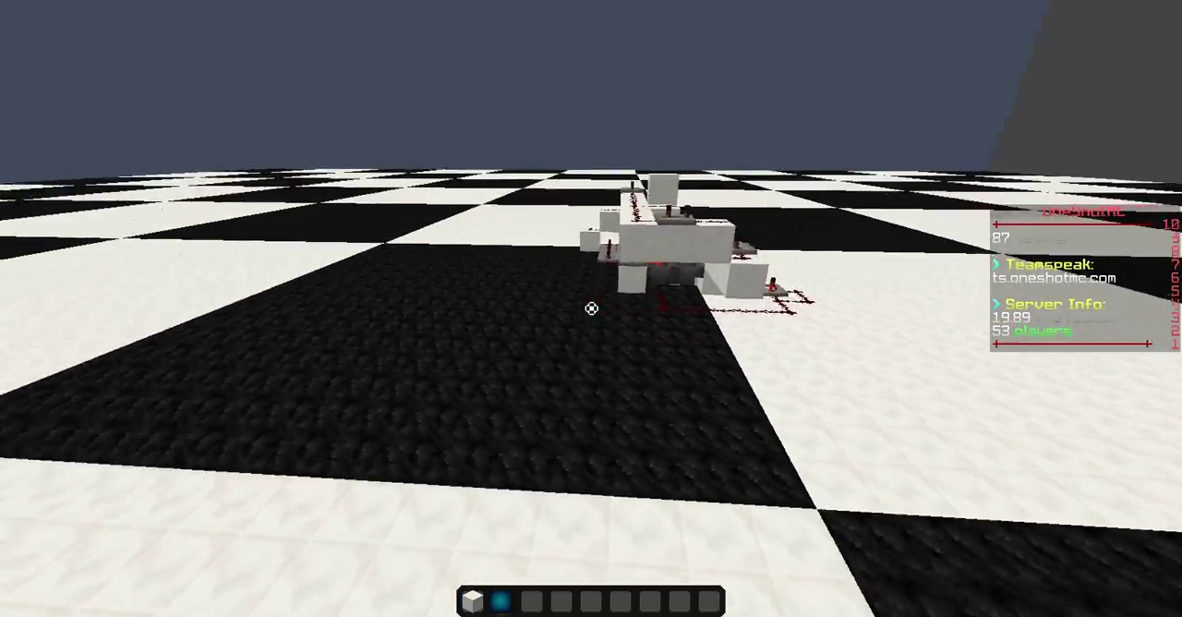
mouse_move(591, 308)
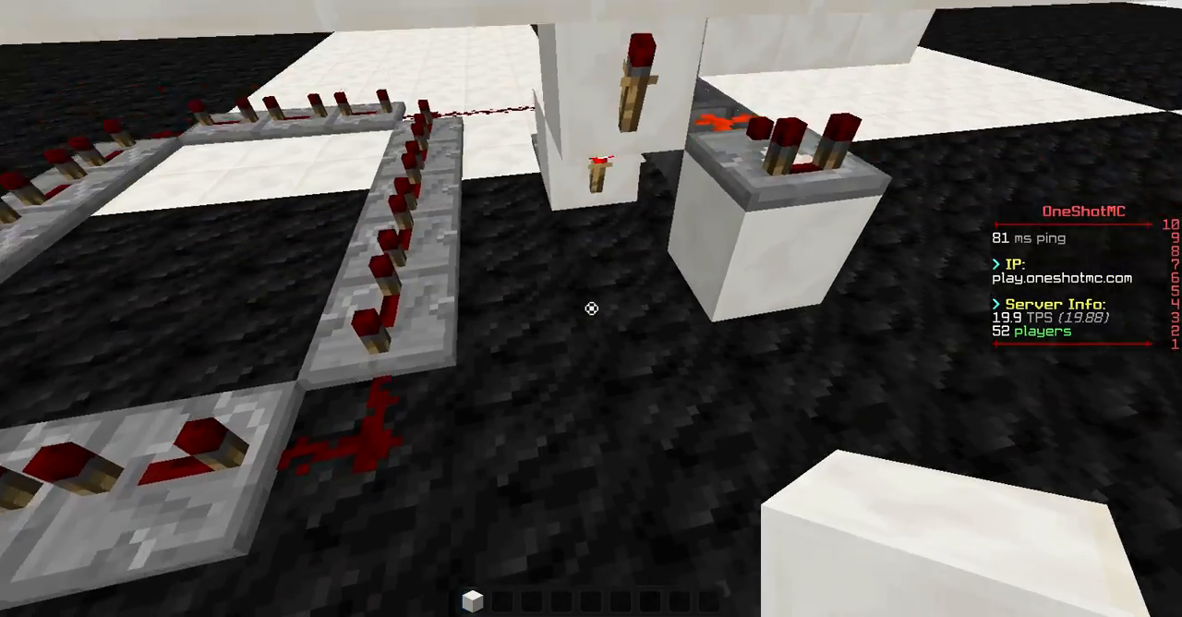
Search the creative inventory for 'q' to filter the quartz items, then close it.
key(e)
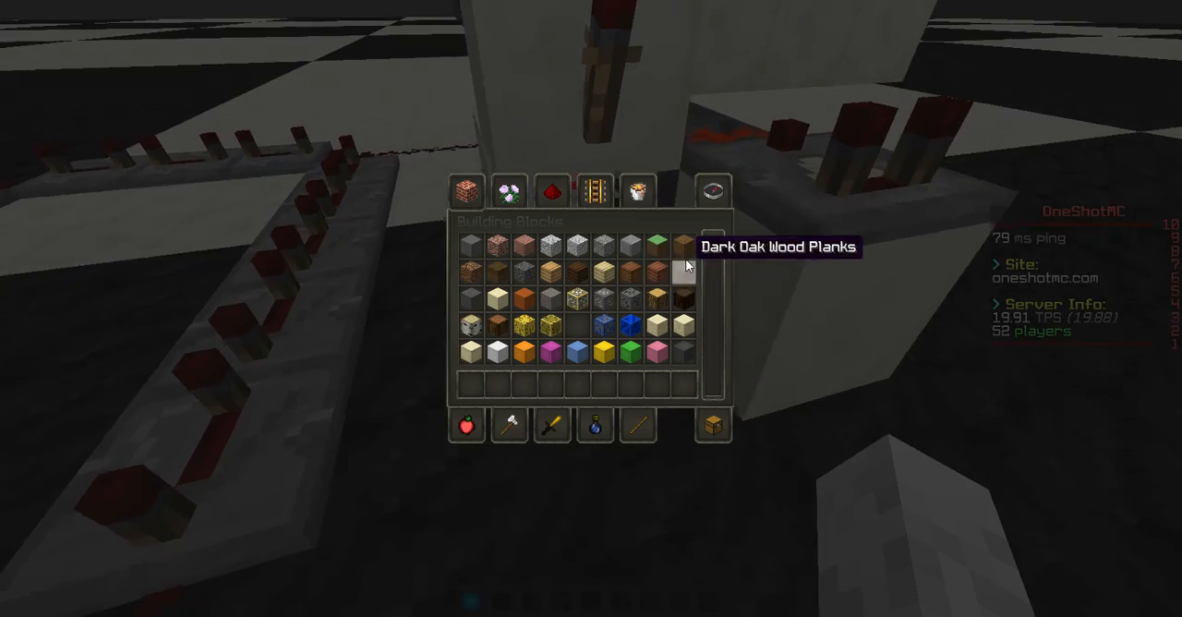
mouse_move(654, 303)
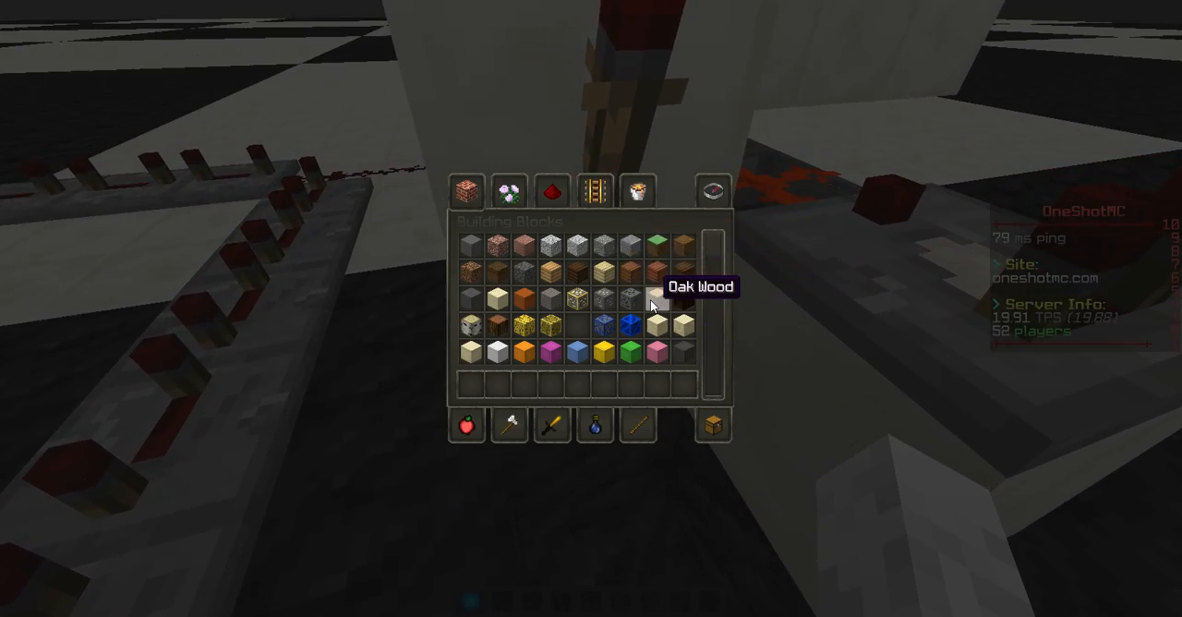
text(q)
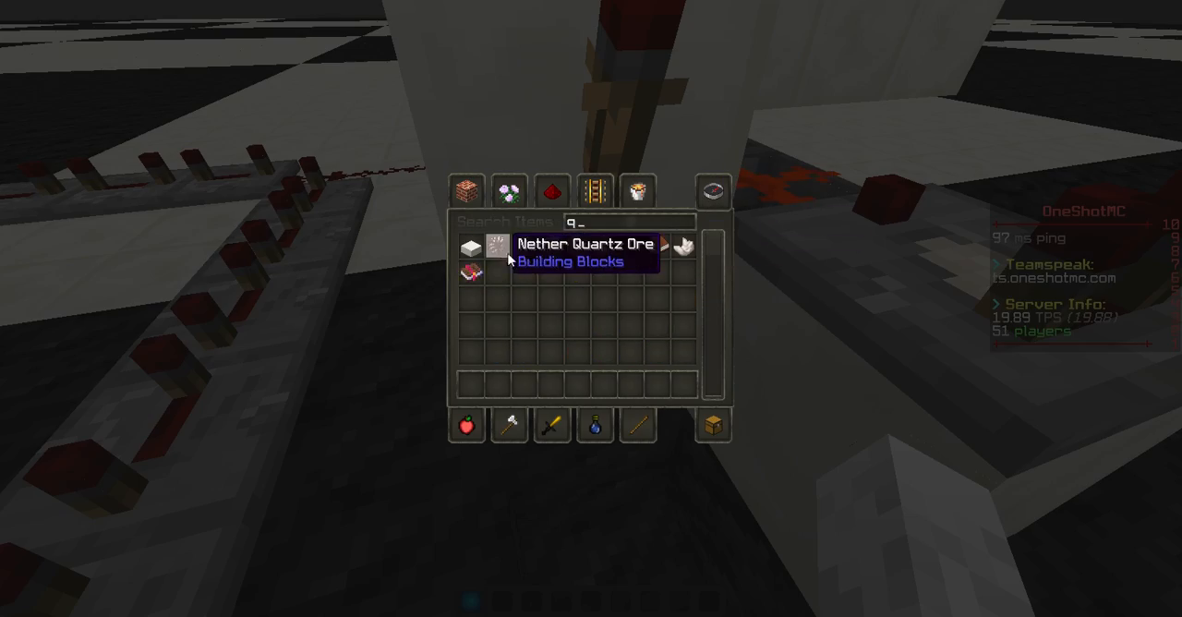
key(Escape)
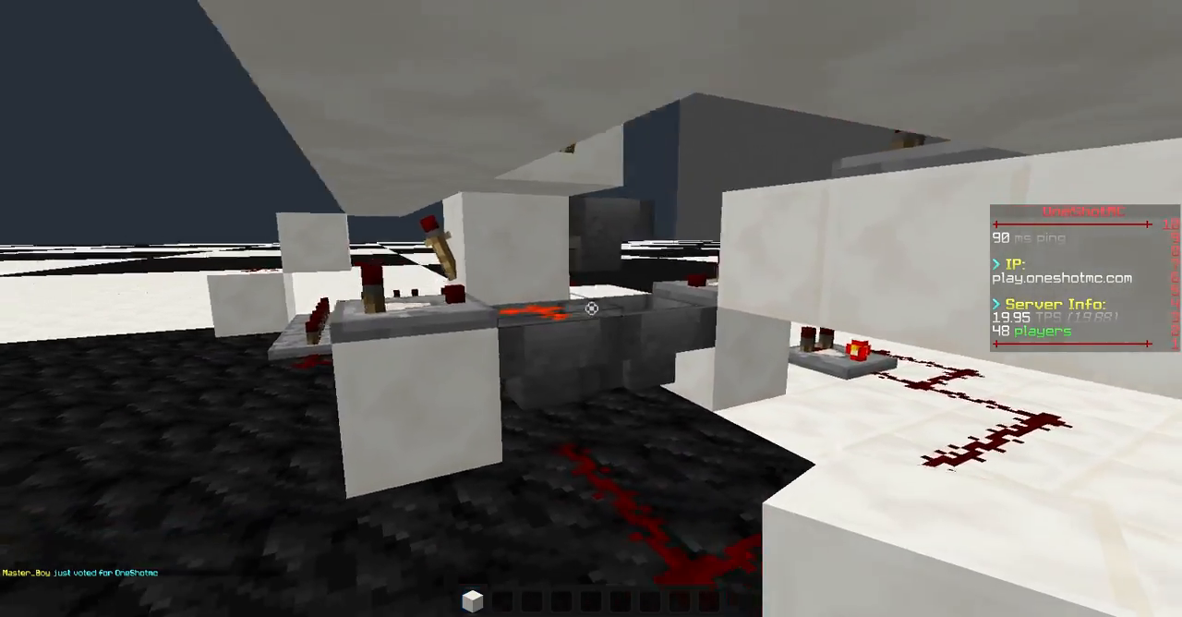
mouse_move(591, 308)
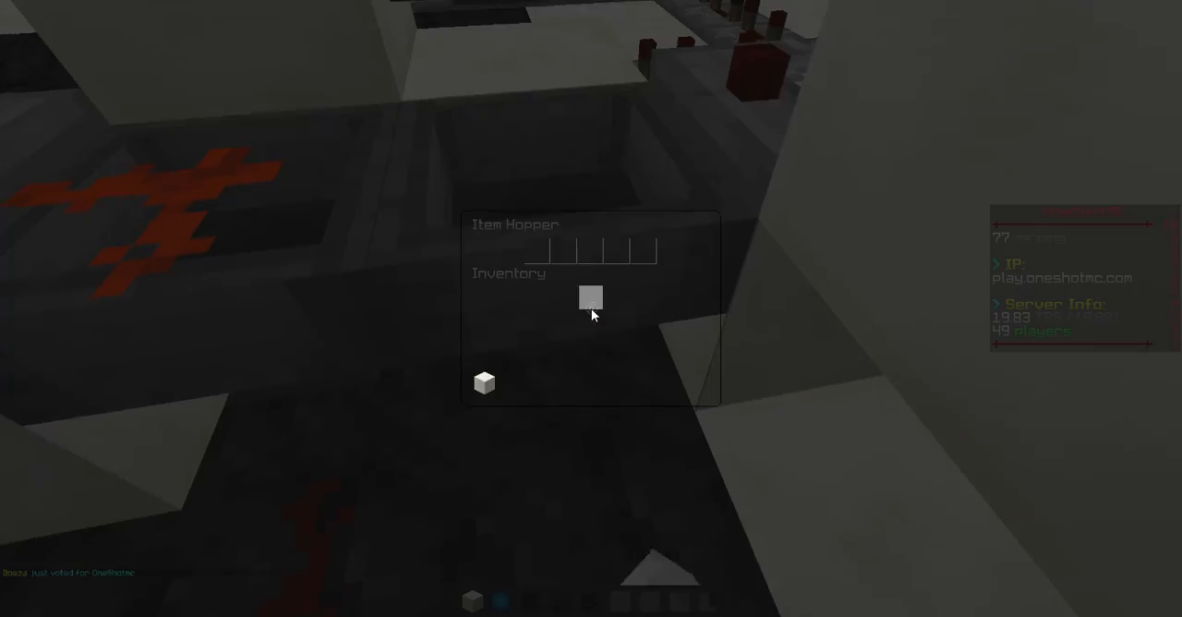
key(Escape)
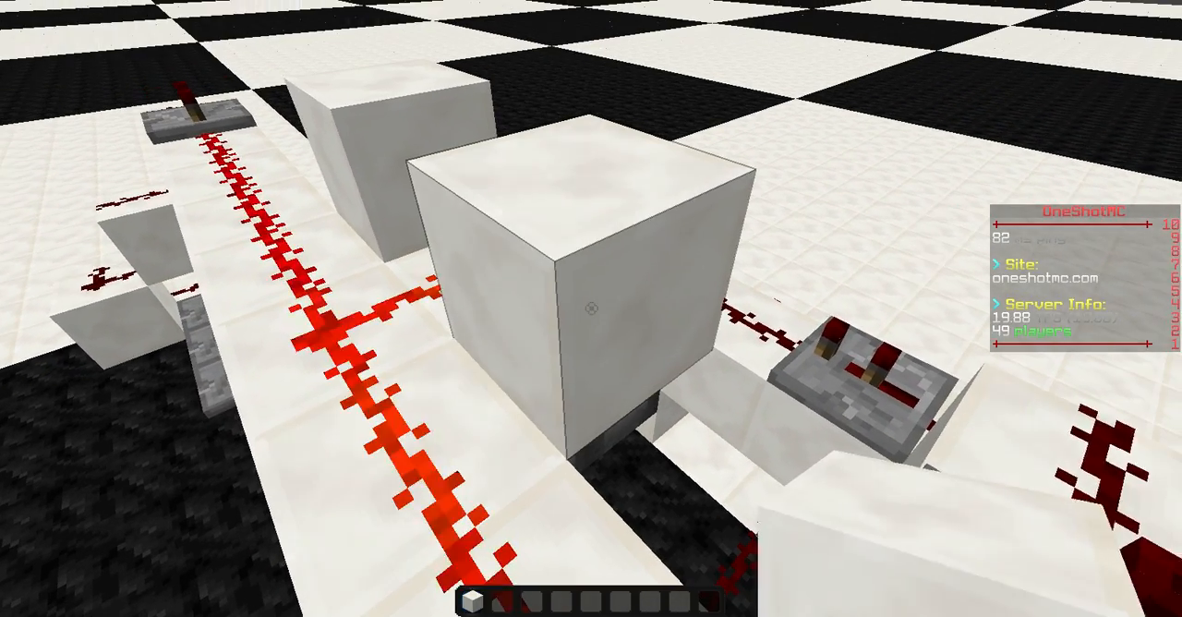
click(583, 305)
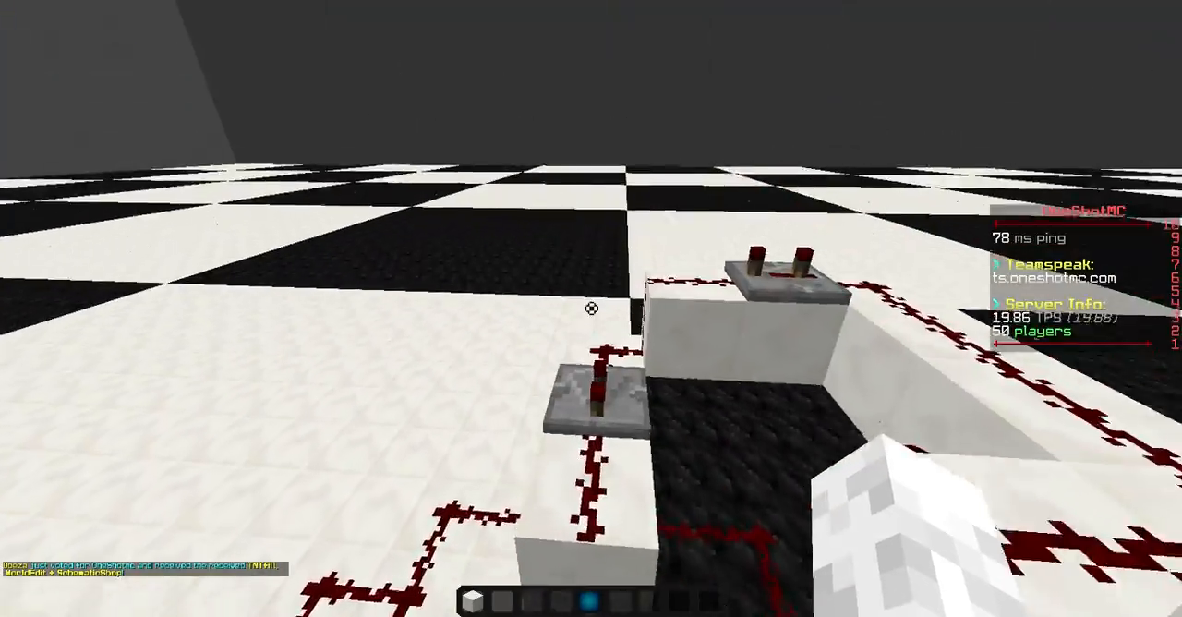
mouse_move(591, 308)
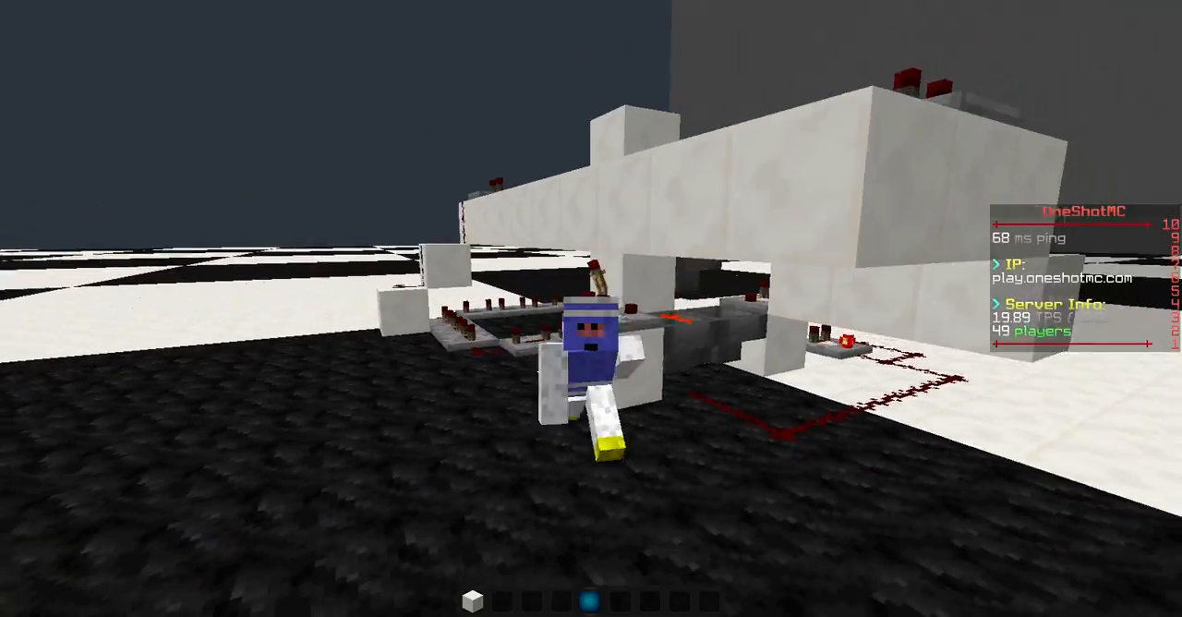
mouse_move(591, 309)
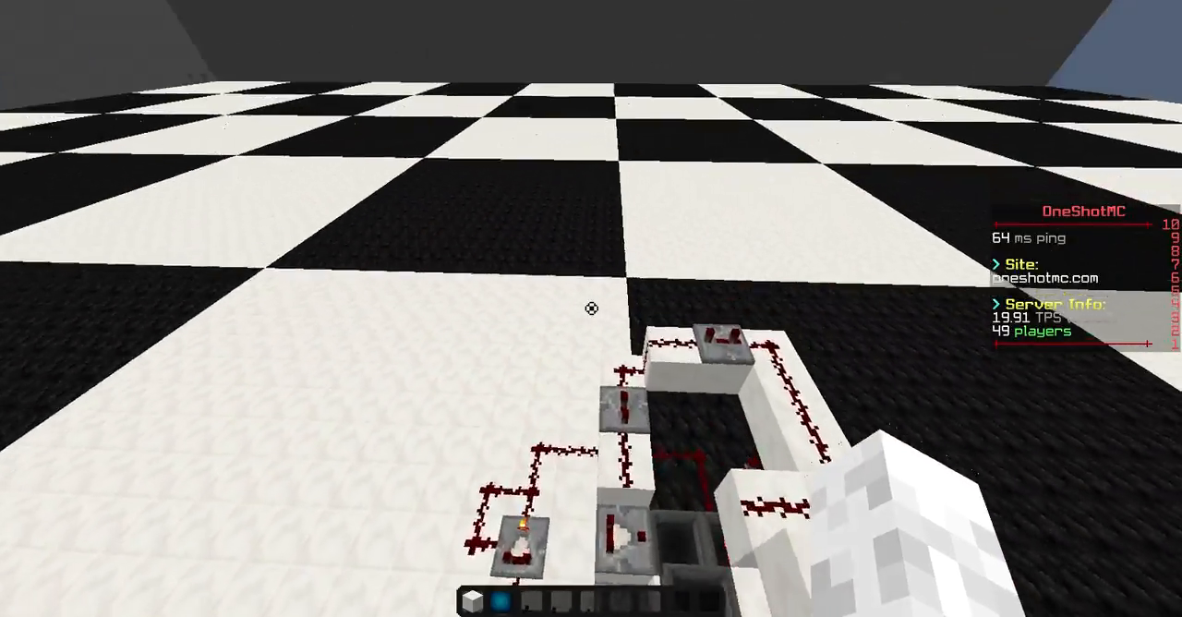
mouse_move(590, 308)
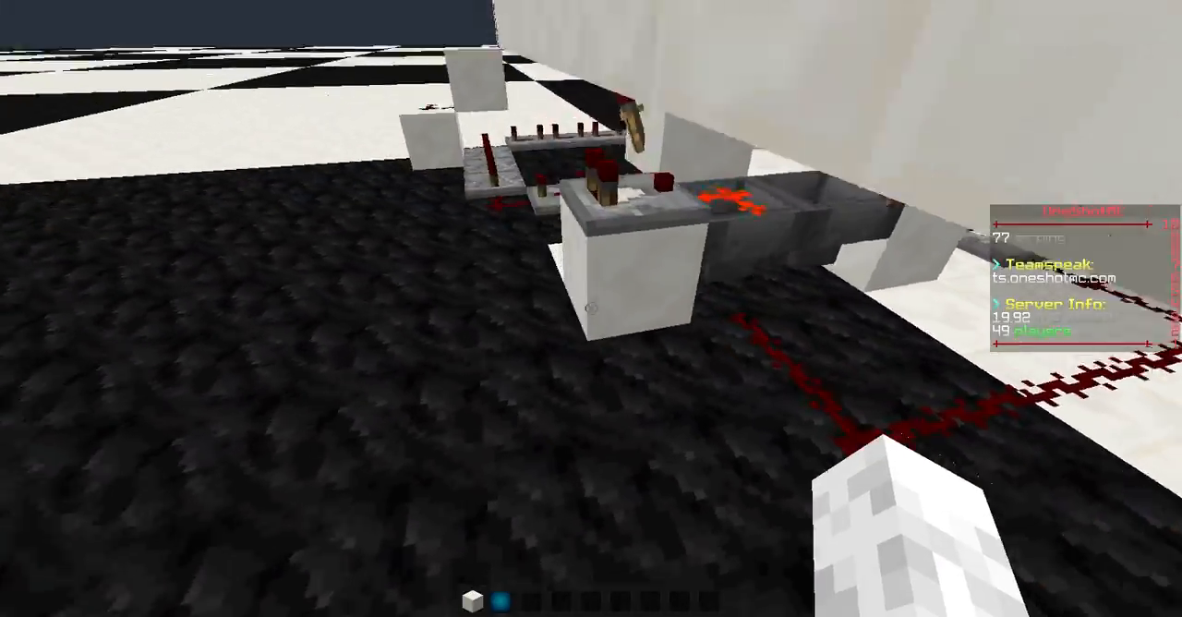
mouse_move(591, 308)
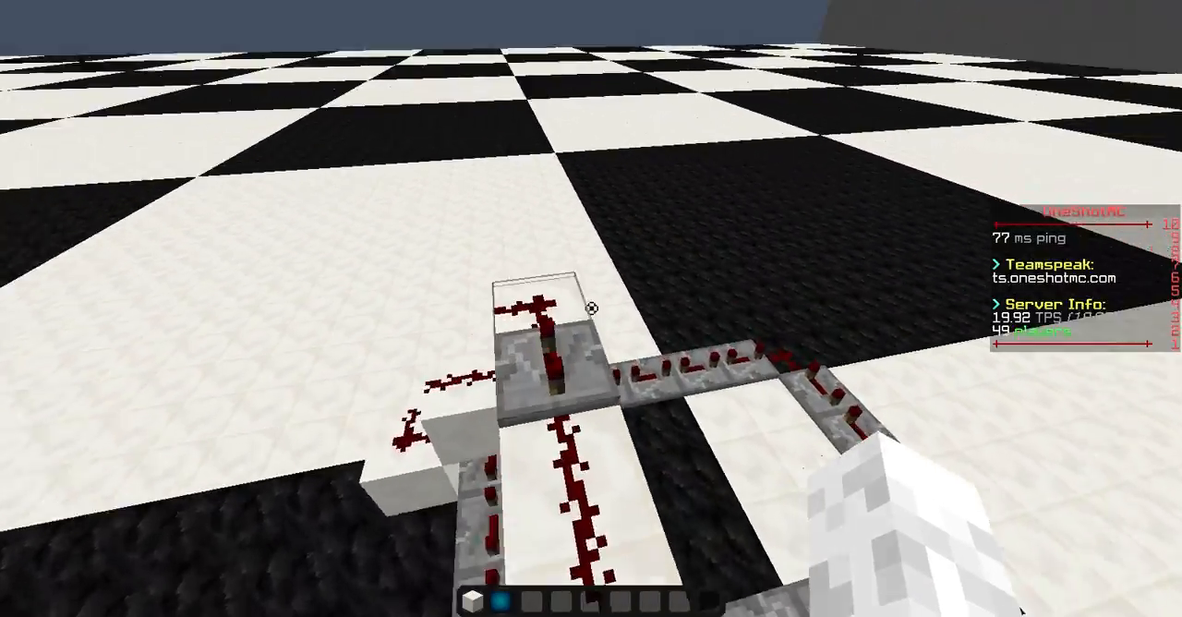
mouse_move(591, 308)
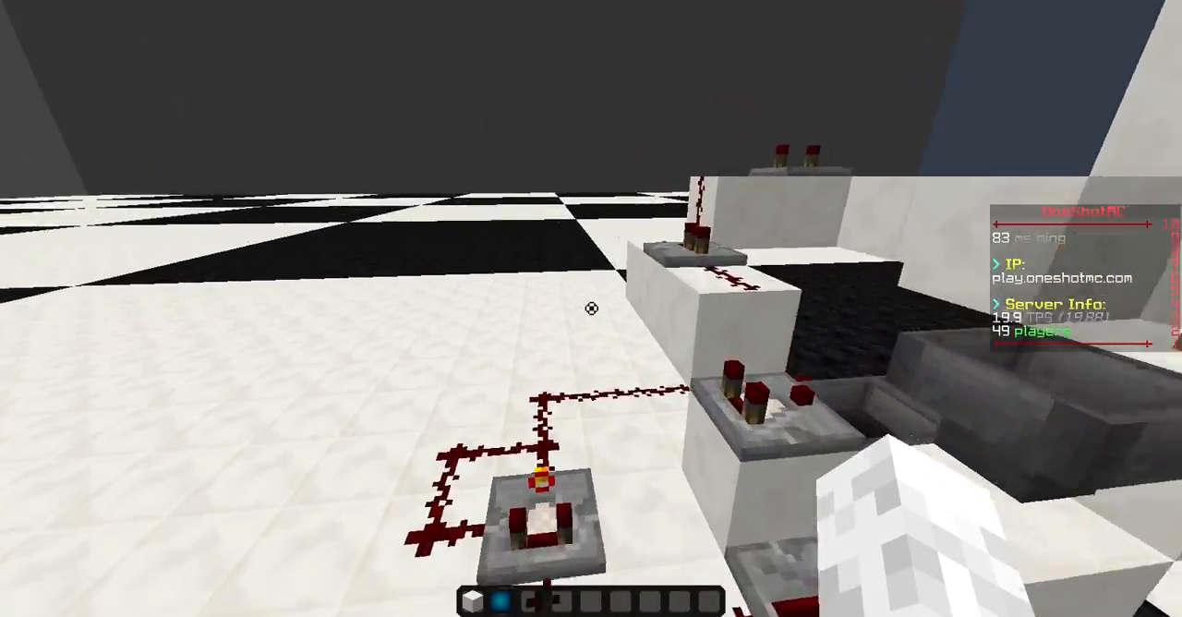
mouse_move(591, 309)
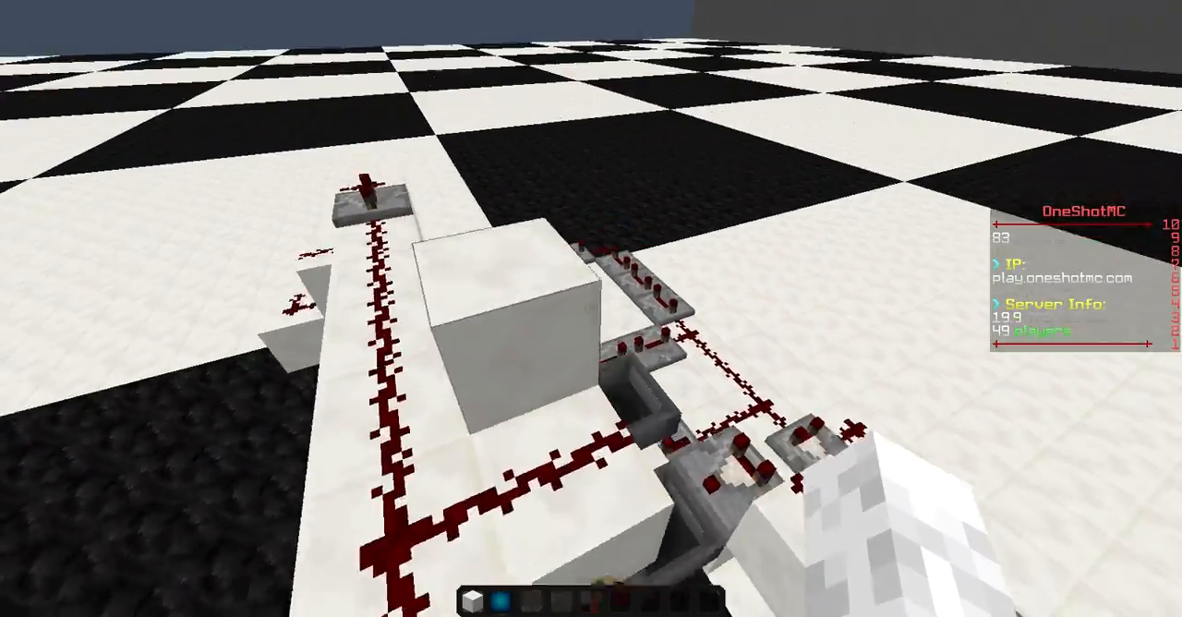
mouse_move(591, 308)
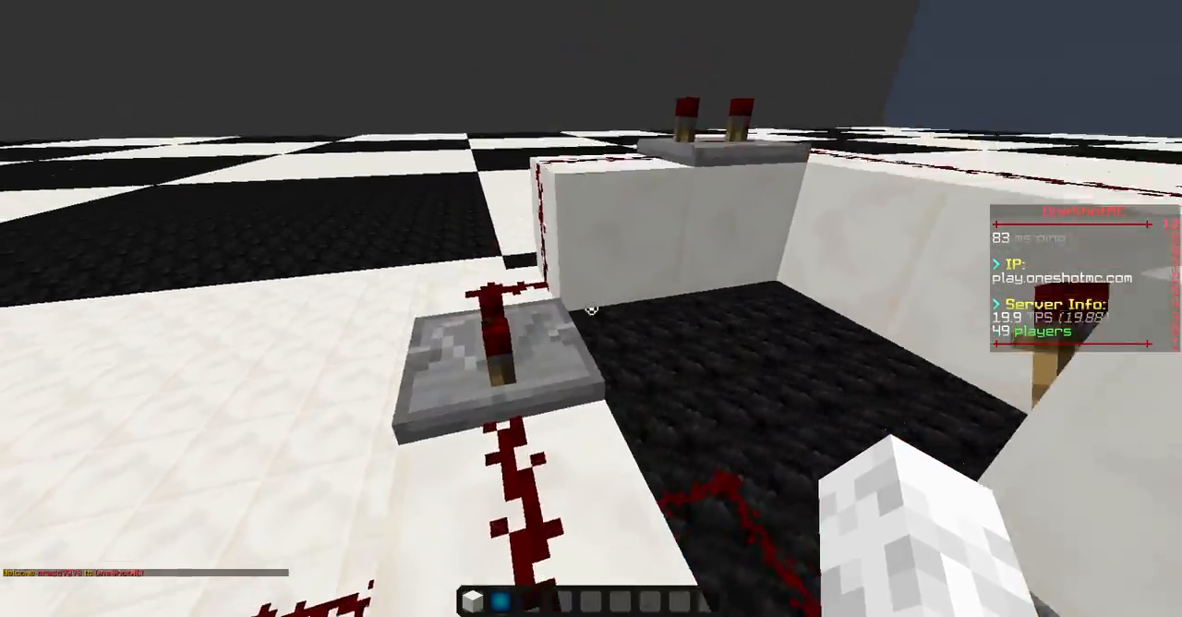
mouse_move(591, 308)
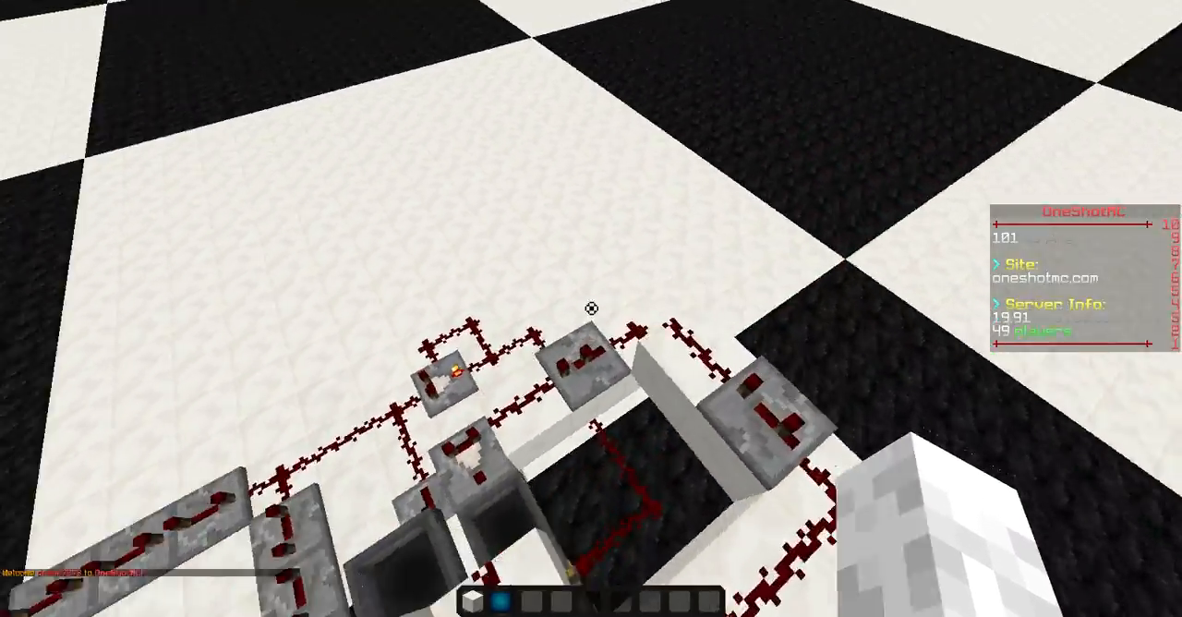
mouse_move(590, 309)
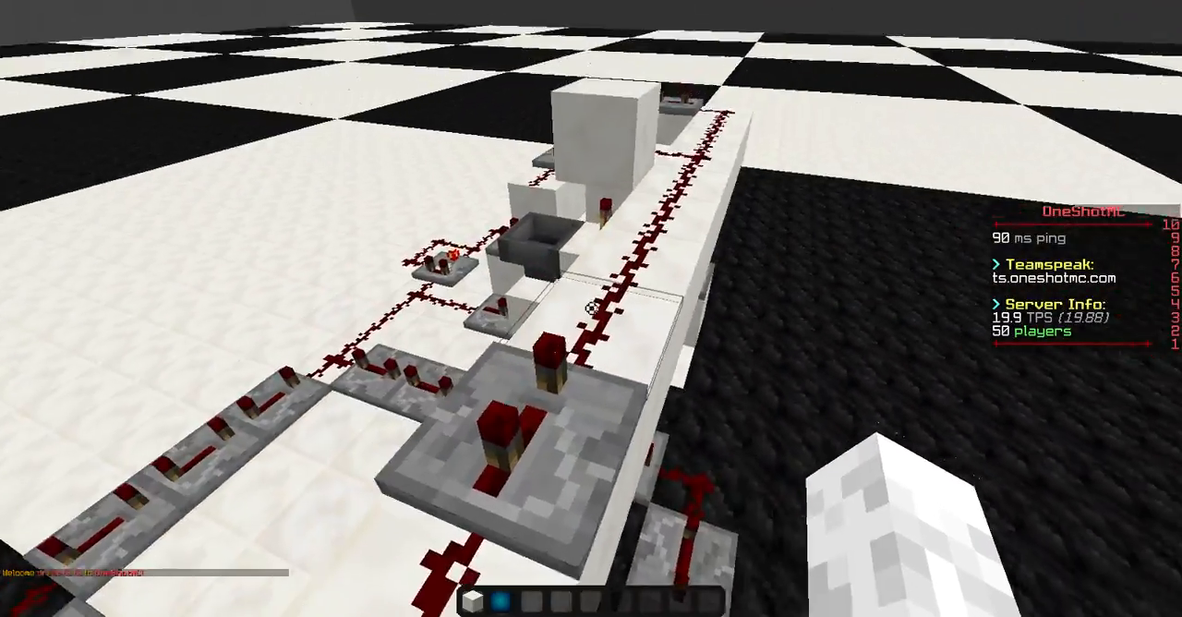
mouse_move(590, 308)
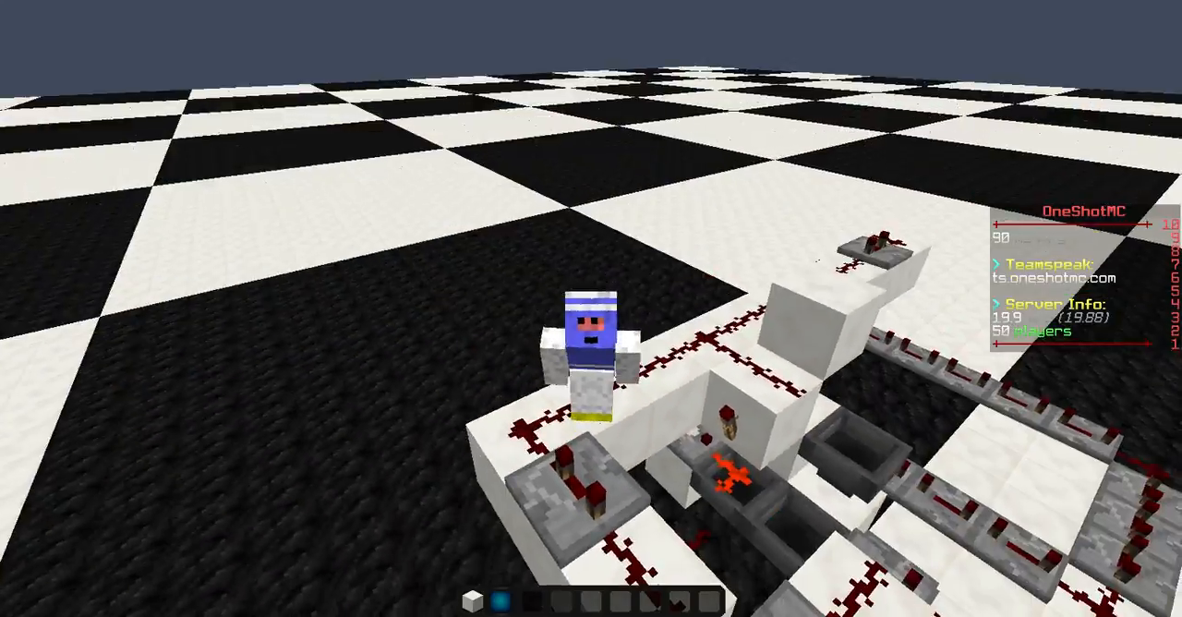